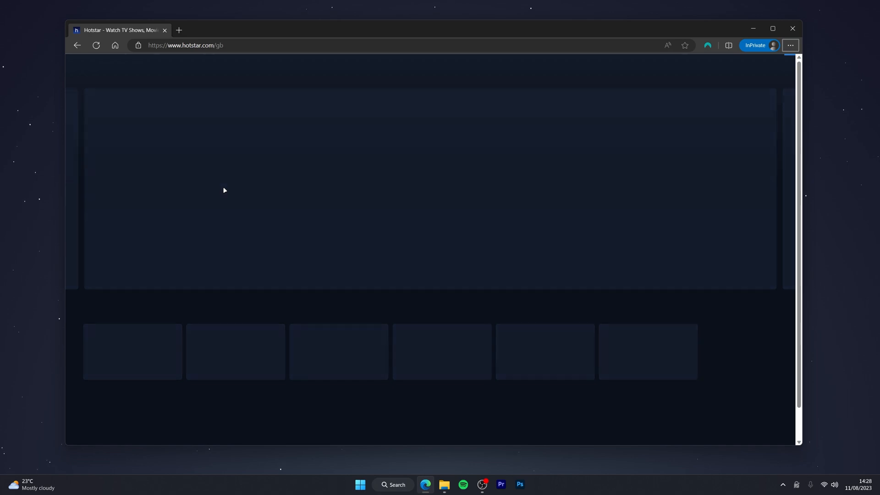
Step: Close the Edge window showing the UK Hotstar catalogue
{"action": "left_click", "coordinate": [792, 28]}
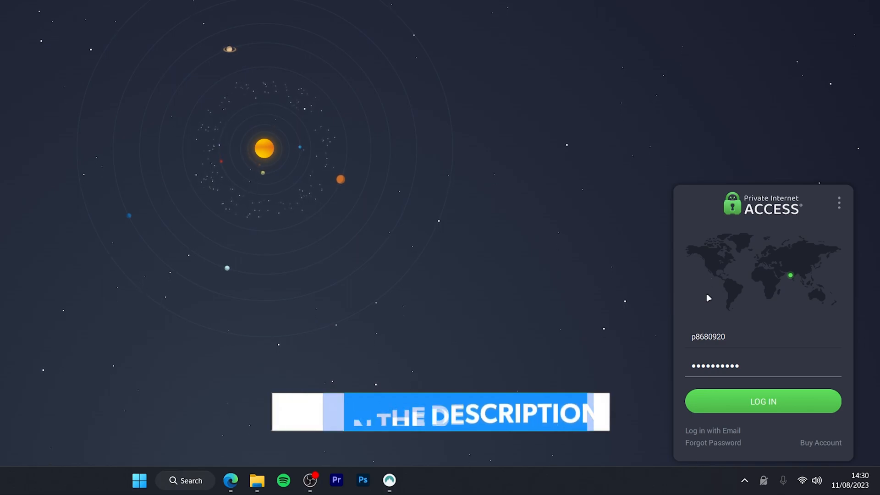
Step: Log in to Private Internet Access and select India as the VPN server
{"action": "left_click", "coordinate": [763, 400]}
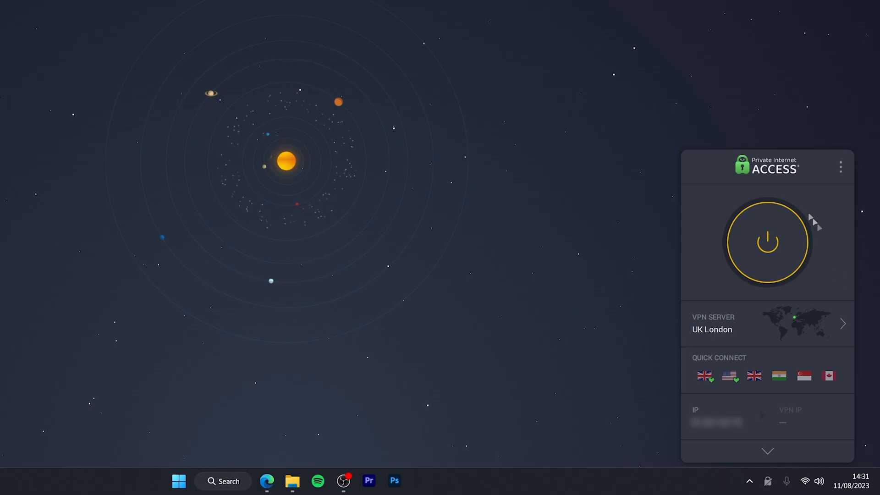
{"action": "mouse_move", "coordinate": [695, 285]}
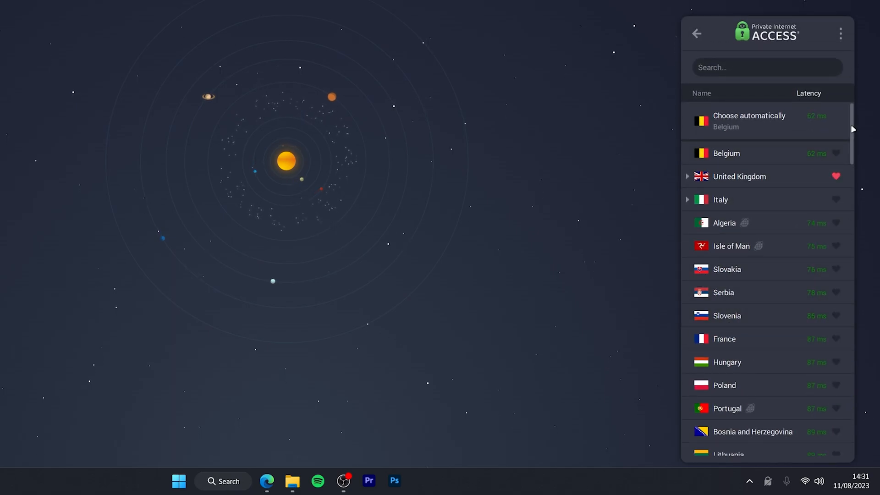
{"action": "scroll", "scroll_direction": "down", "scroll_amount": 3}
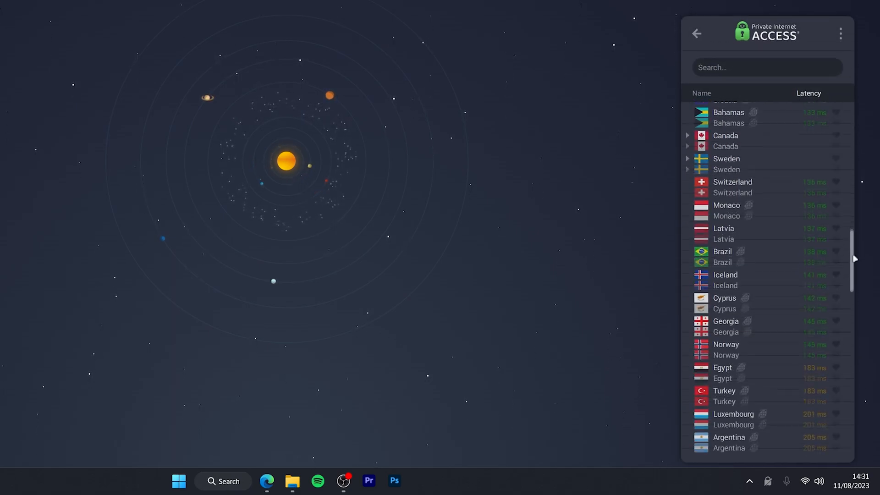
{"action": "scroll", "scroll_direction": "down", "scroll_amount": 3}
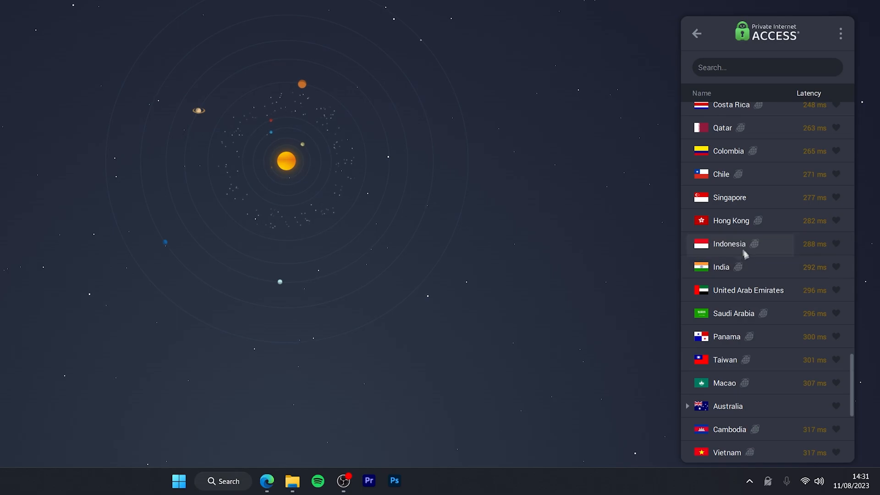
{"action": "left_click", "coordinate": [720, 266]}
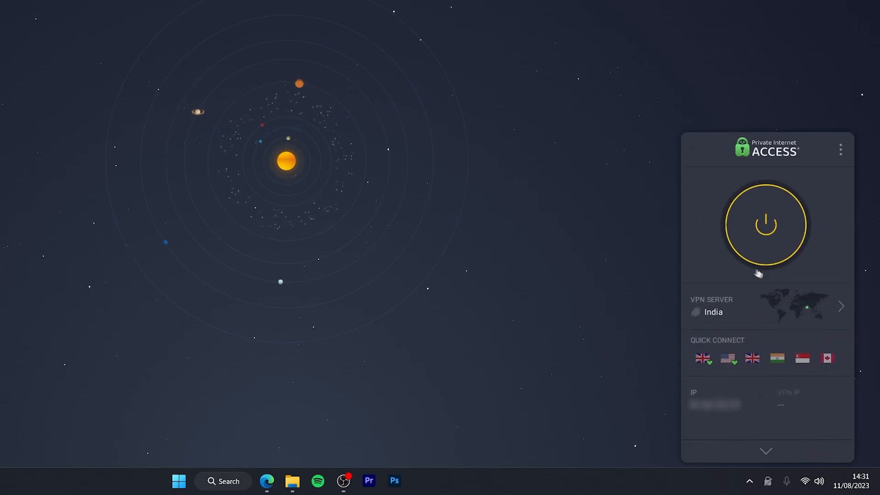
Step: Connect the VPN to the India server
{"action": "left_click", "coordinate": [766, 224]}
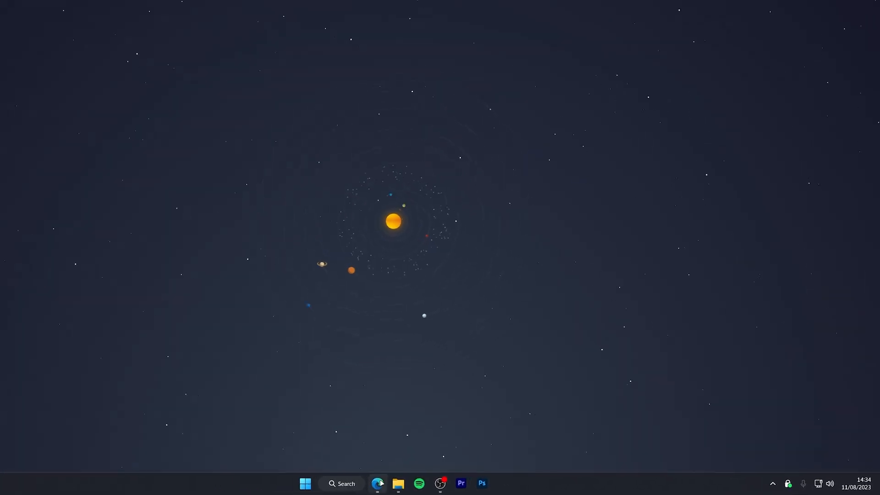
Step: Bring back the Hotstar browser and scroll through the Indian home page rows
{"action": "left_click", "coordinate": [378, 484]}
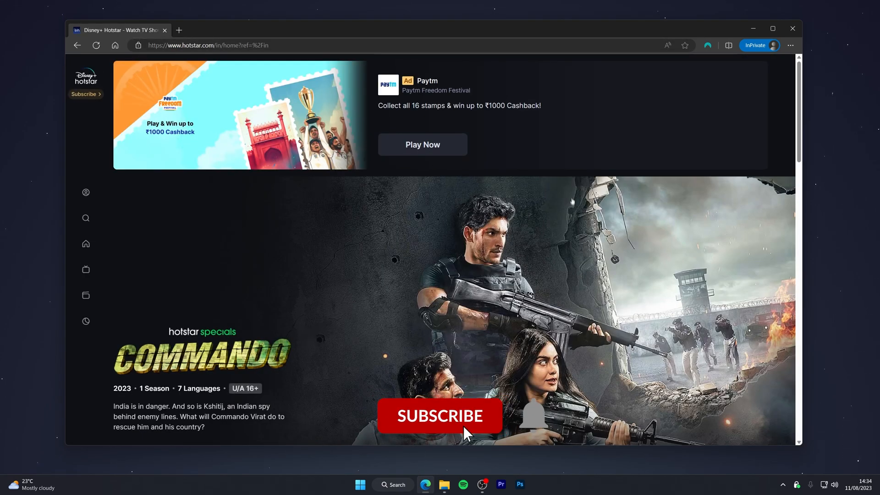
{"action": "scroll", "scroll_direction": "down", "scroll_amount": 3}
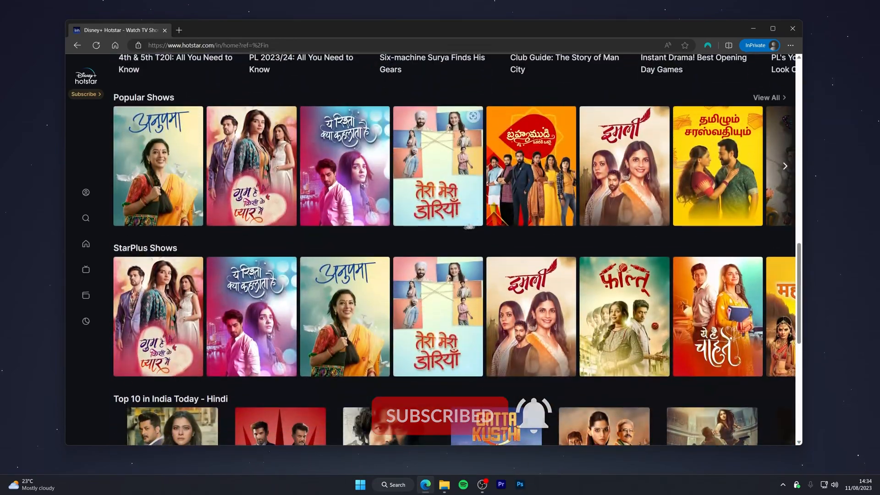
{"action": "scroll", "scroll_direction": "down", "scroll_amount": 3}
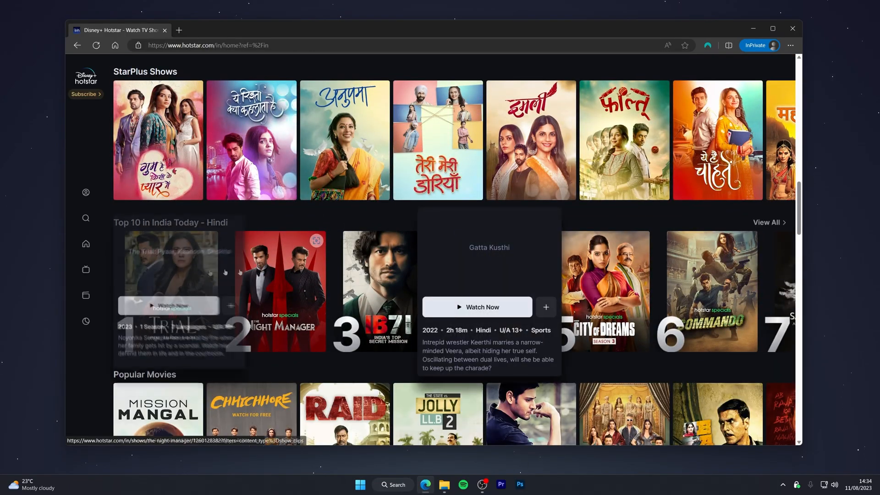